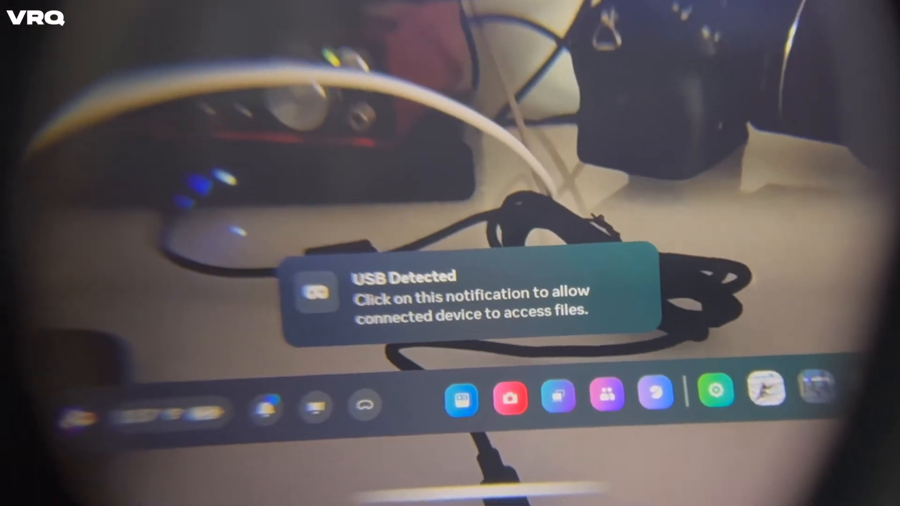
# Accept the USB Detected prompt so the computer can access the Quest 3's files
pyautogui.click(470, 296)
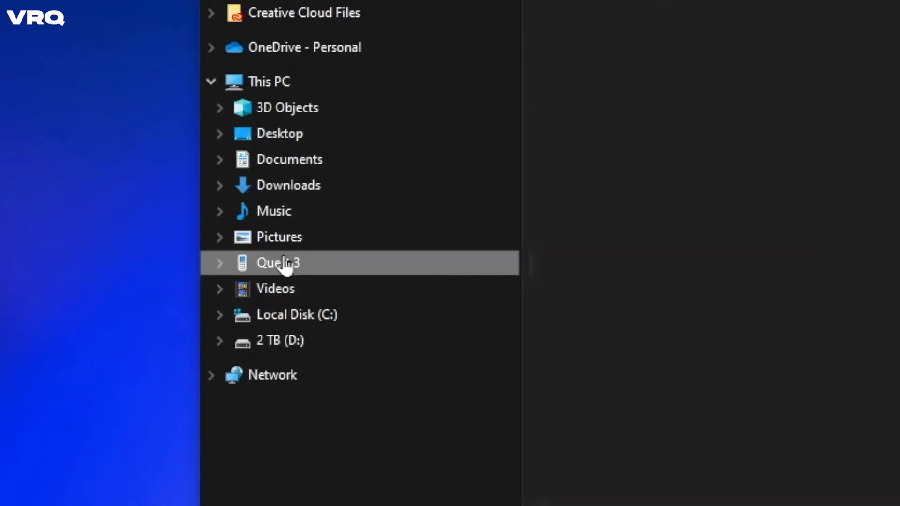
# Browse into Quest 3 > Internal shared storage > Oculus > VideoShots
pyautogui.doubleClick(277, 262)
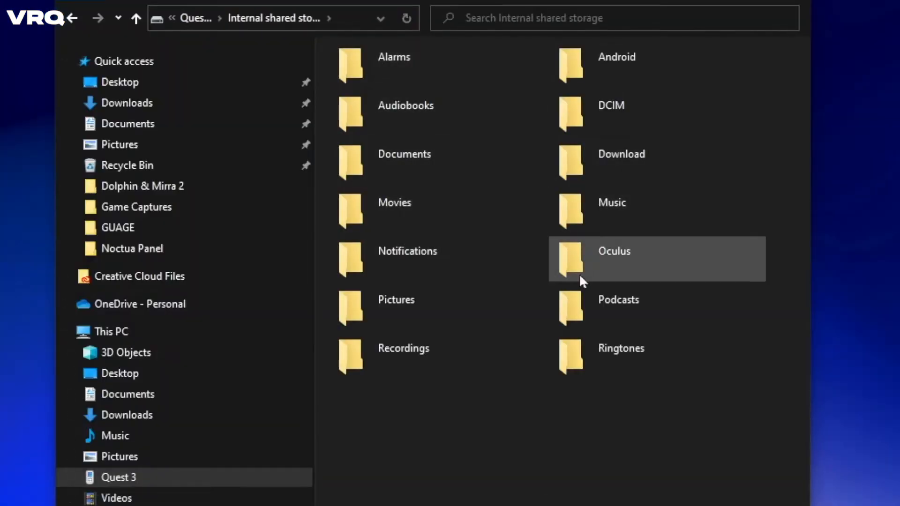
pyautogui.doubleClick(612, 252)
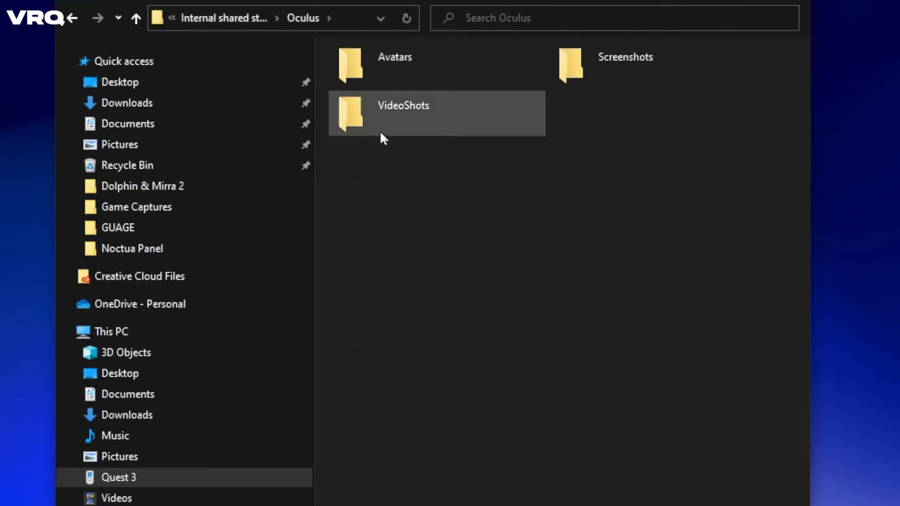
pyautogui.doubleClick(402, 113)
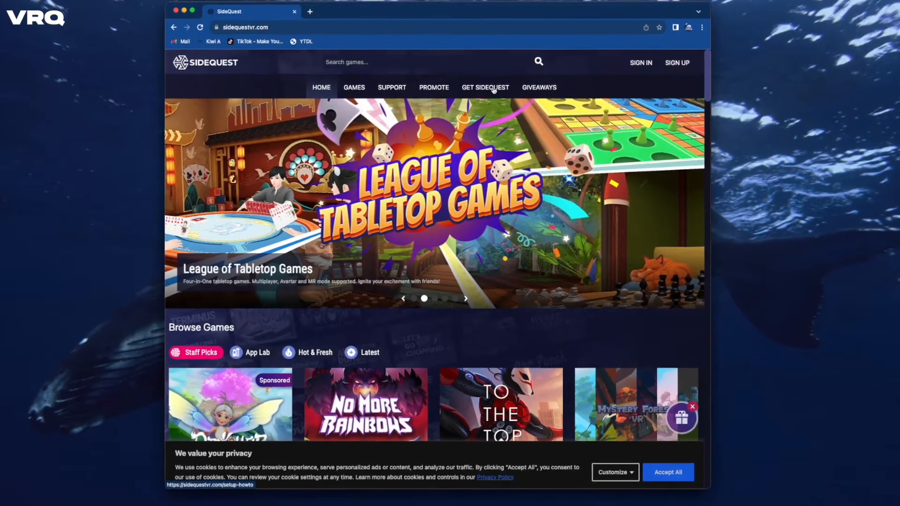
# From Get SideQuest, download the Advanced Installer for OS X / macOS
pyautogui.click(484, 87)
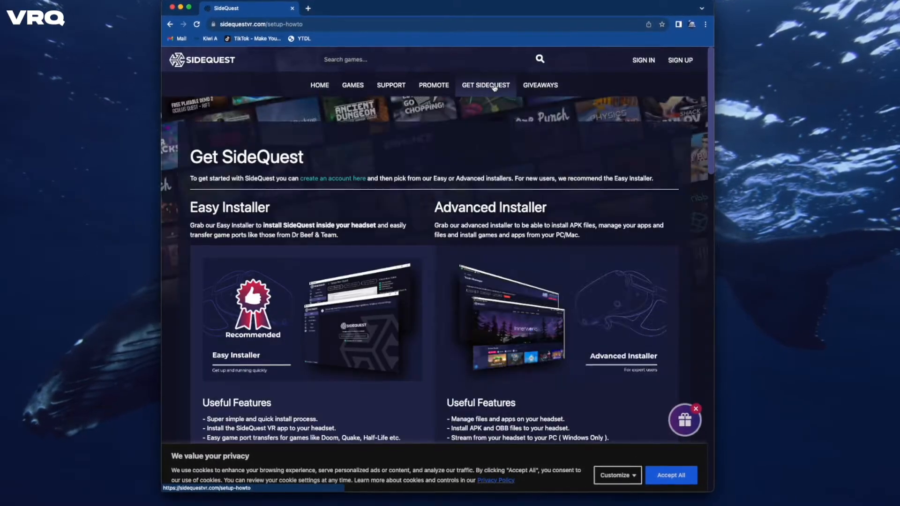
pyautogui.scroll(-3)
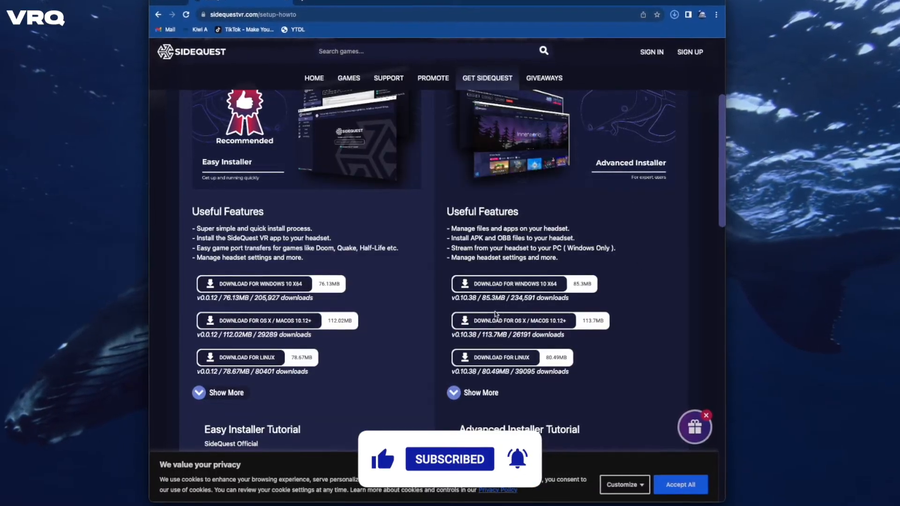
pyautogui.click(512, 320)
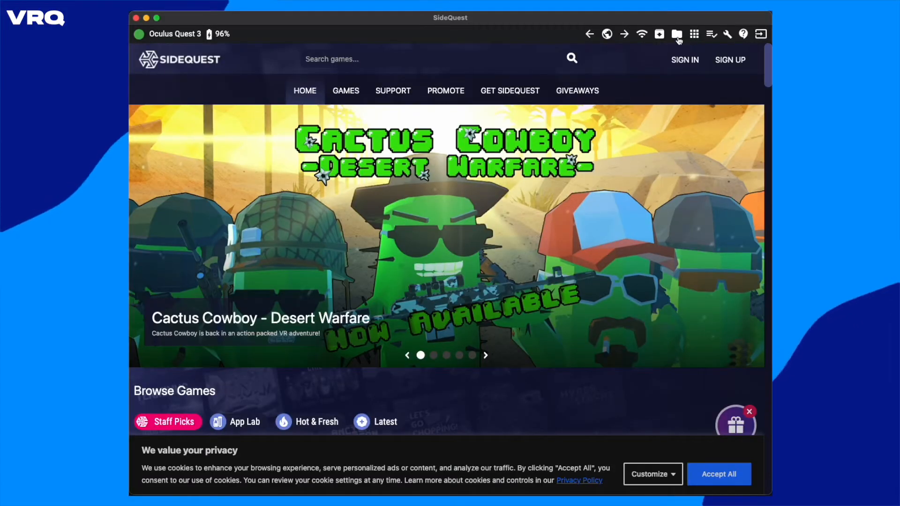
# In SideQuest's file manager, locate the mp4 in Oculus > VideoShots and choose to save it
pyautogui.click(675, 34)
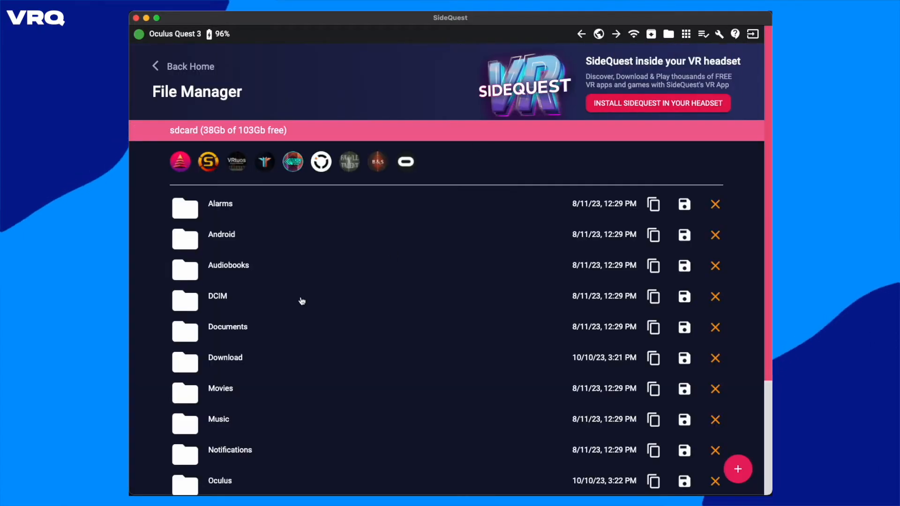
pyautogui.scroll(-3)
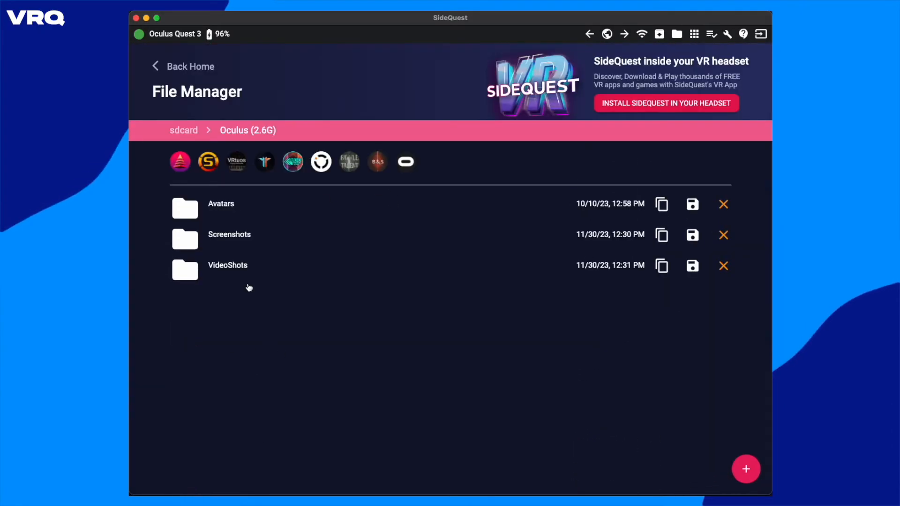
pyautogui.click(227, 265)
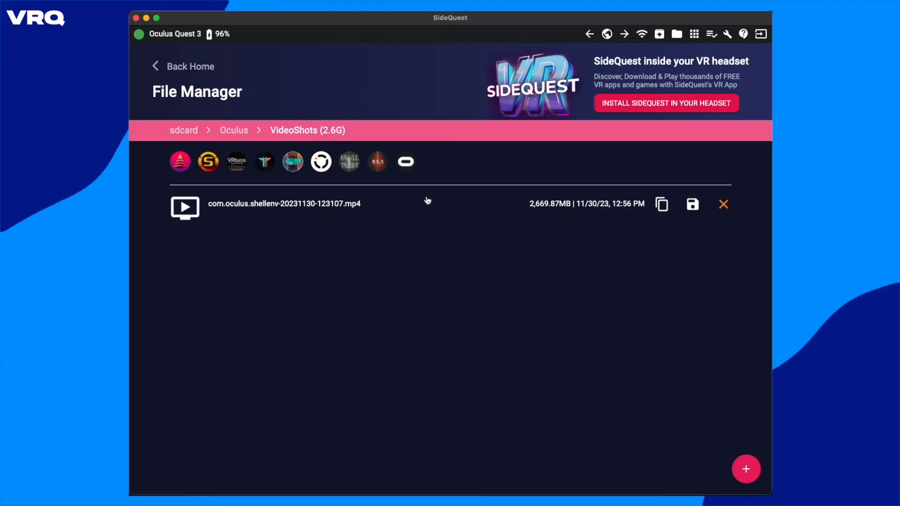
pyautogui.click(691, 204)
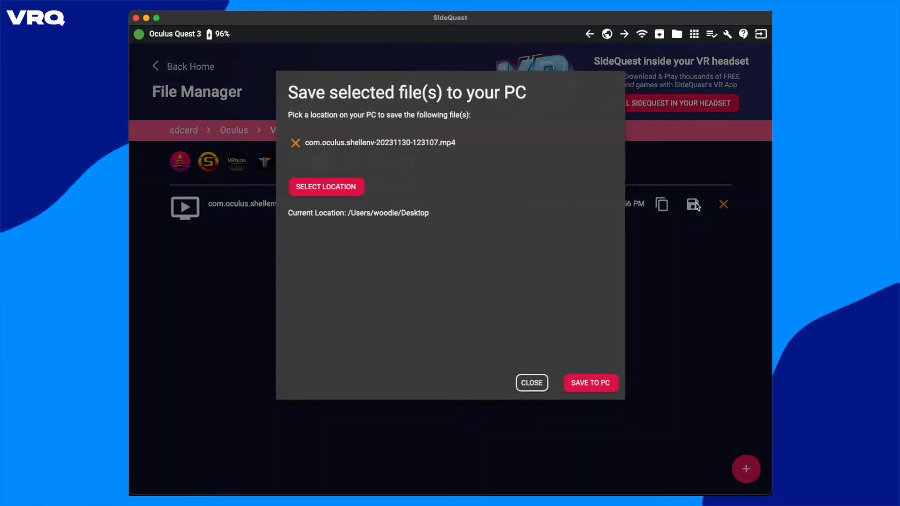
# Save the mp4 to the computer and play it, skipping ahead to about 20:03
pyautogui.click(589, 383)
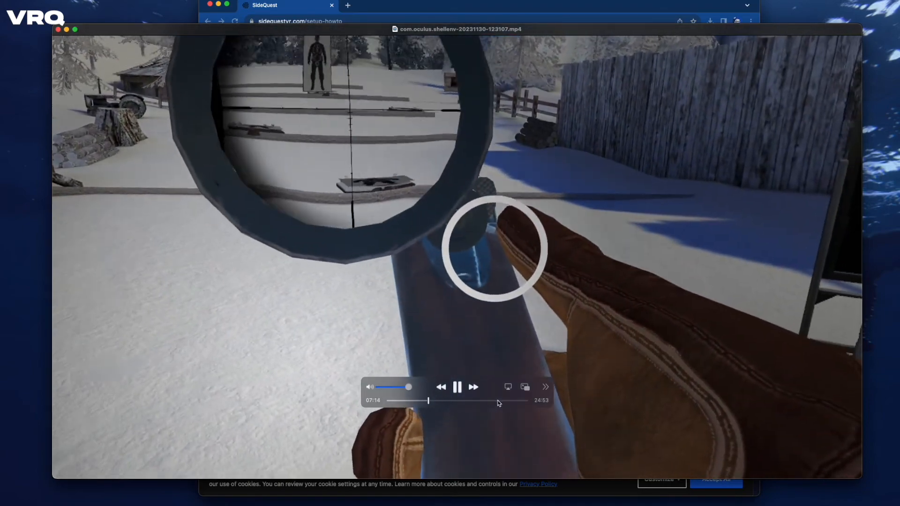
pyautogui.moveTo(427, 400); pyautogui.dragTo(500, 400)
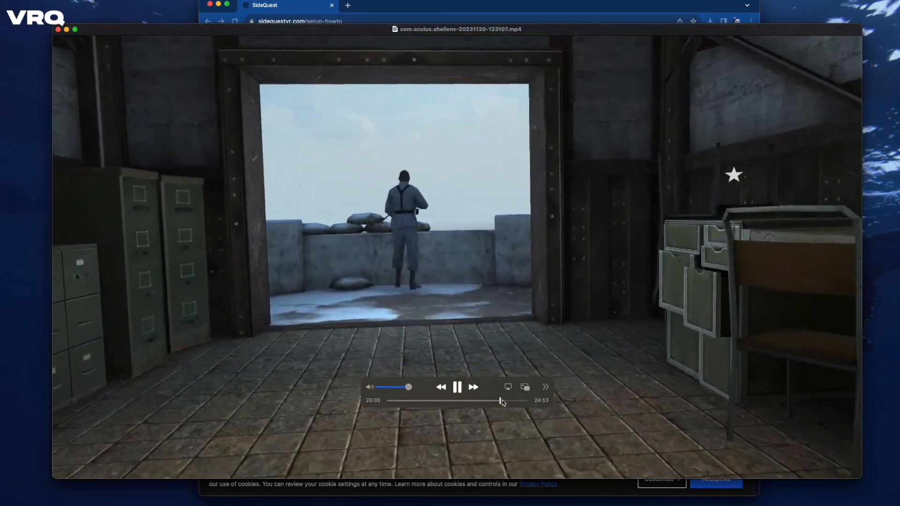